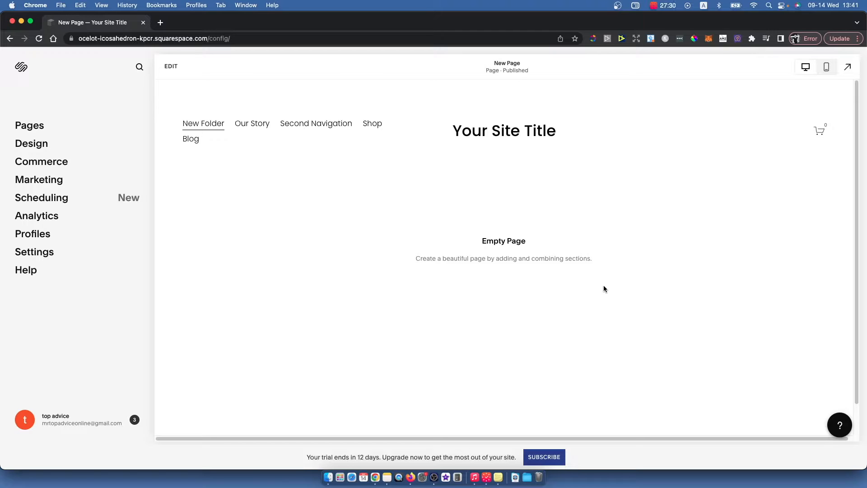
mouse_move(195, 69)
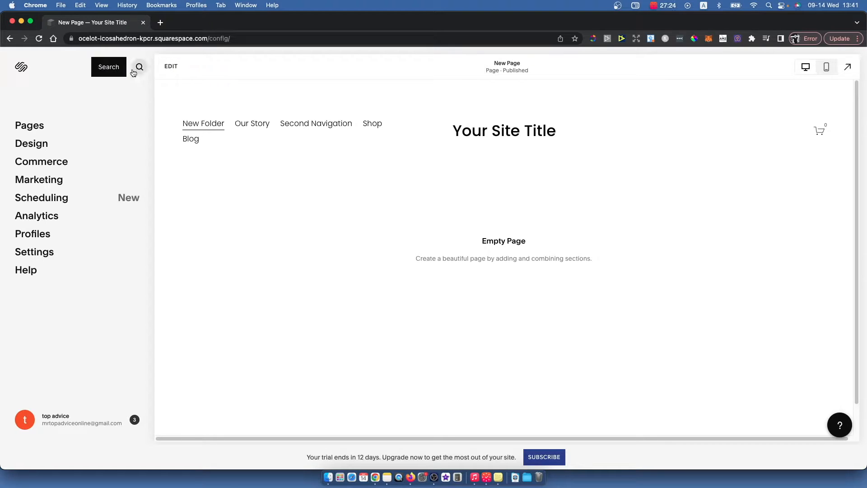
mouse_move(425, 155)
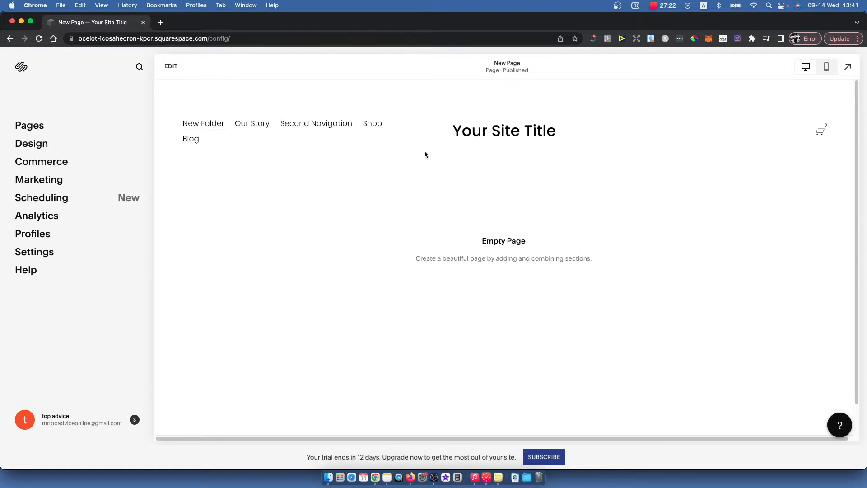
mouse_move(56, 338)
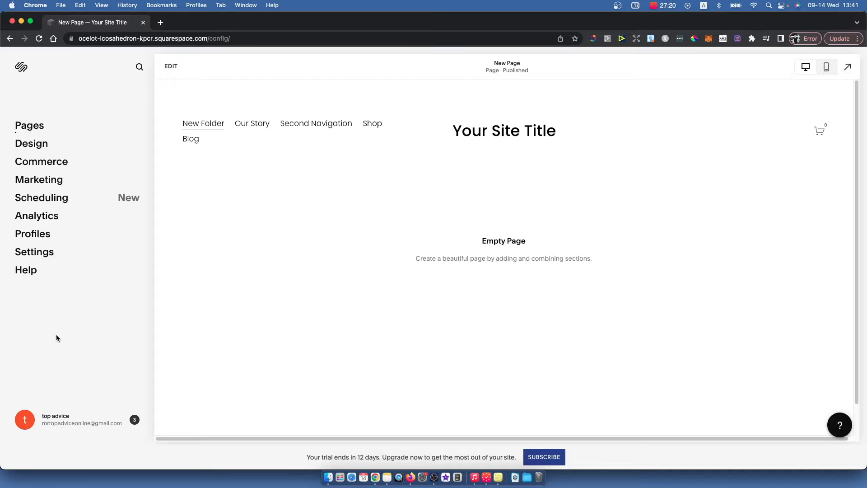
mouse_move(99, 113)
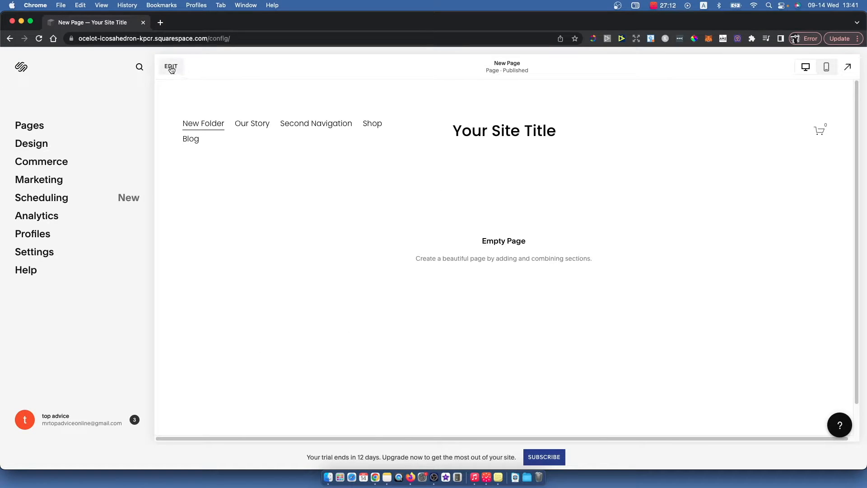
Enter edit mode for the empty New Page.
left_click(170, 66)
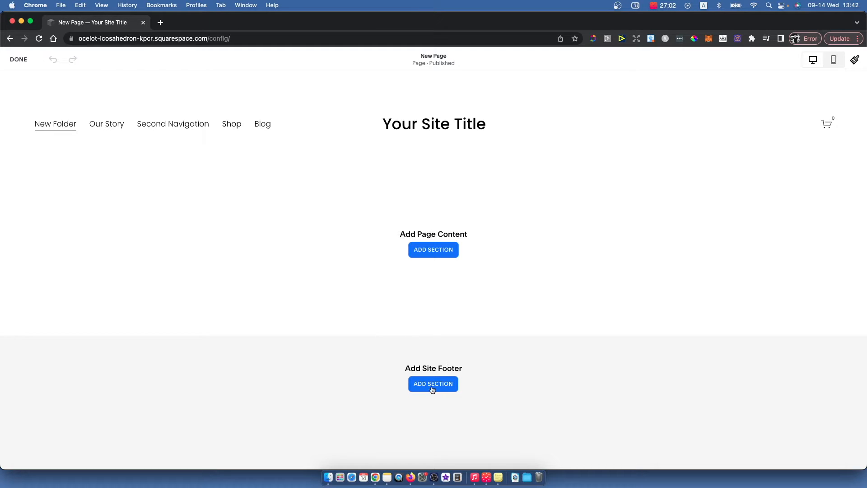
Add a site footer section using the newsletter sign-up layout.
left_click(433, 384)
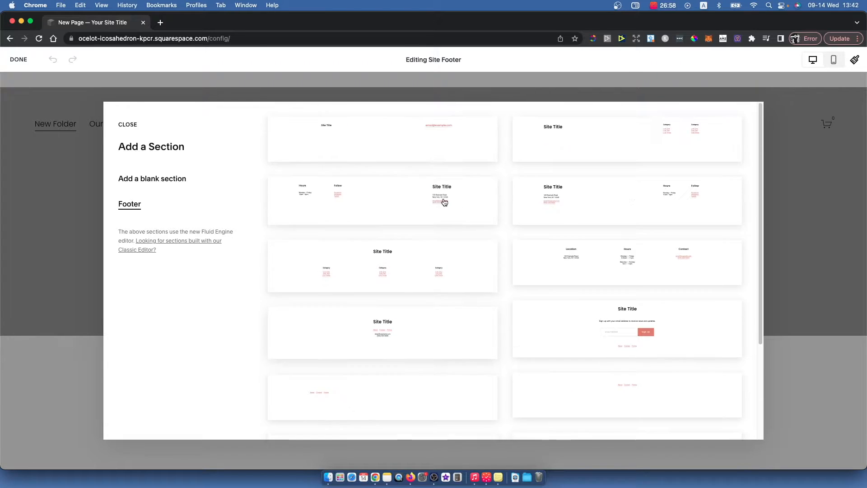
scroll("down", 3)
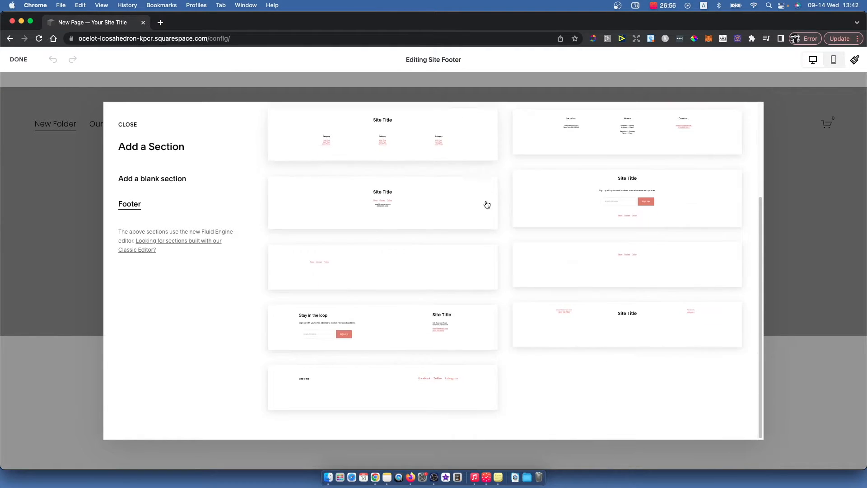
scroll("down", 3)
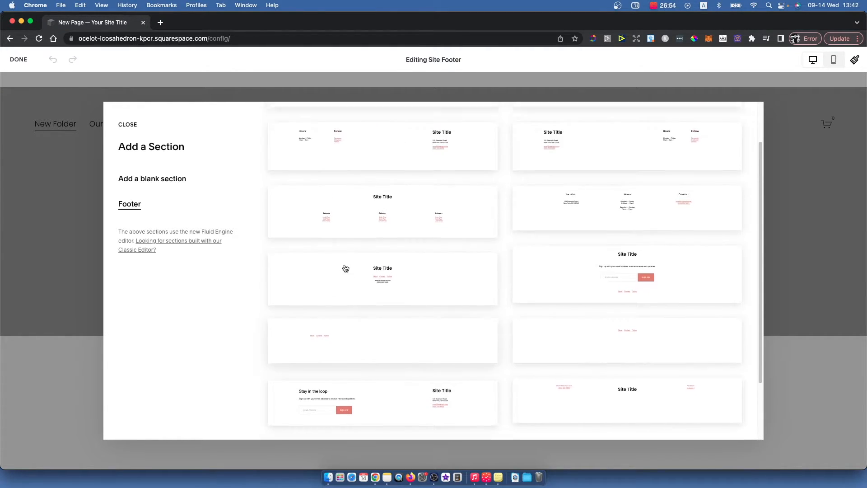
left_click(128, 124)
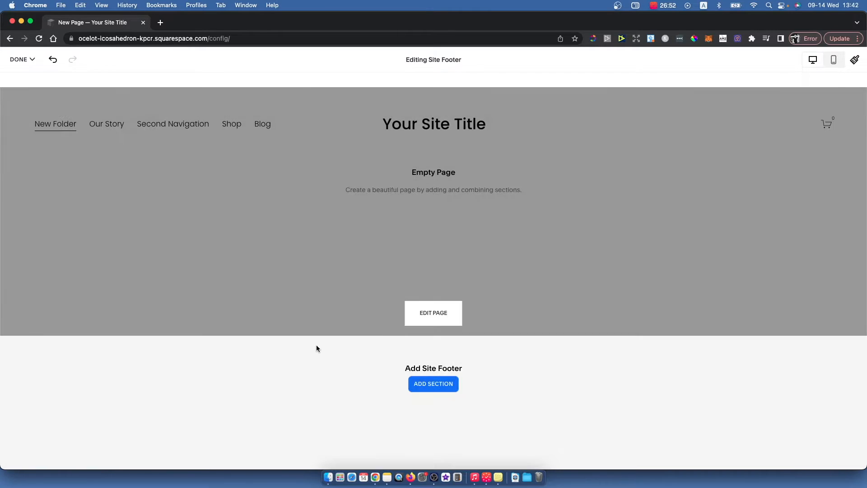
Select the loaded footer with Site Title, email sign-up form, and About, Contact, Follow links.
left_click(433, 383)
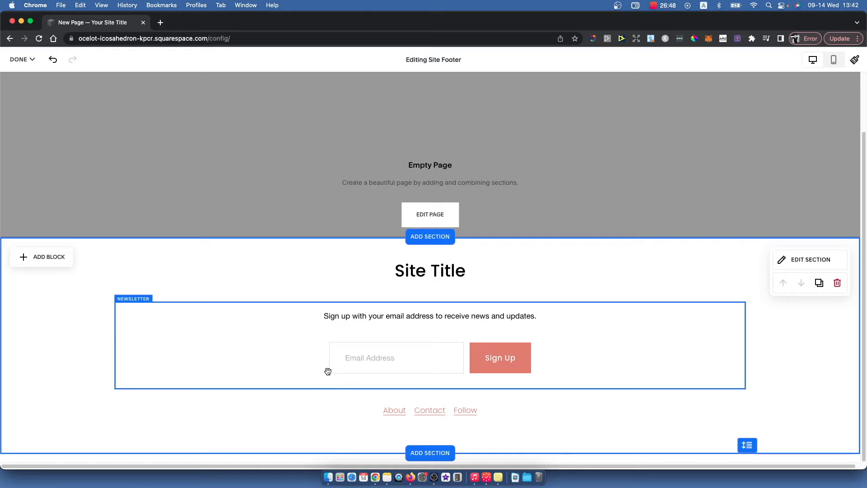
mouse_move(318, 355)
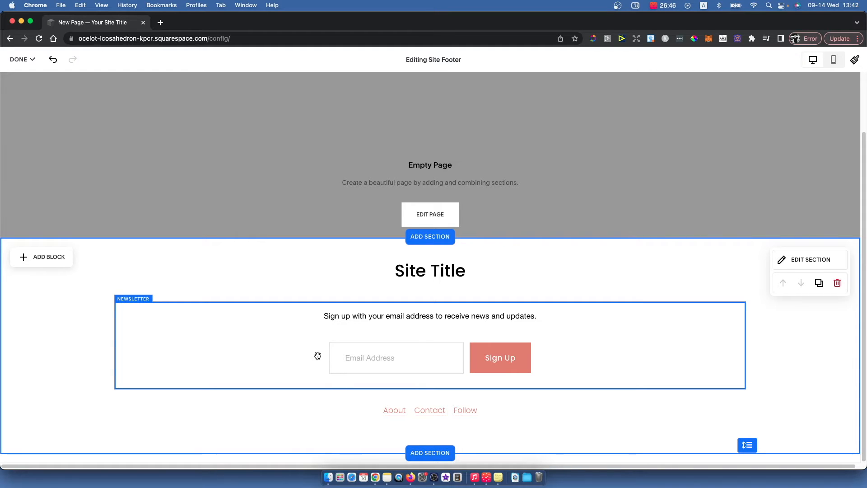
mouse_move(279, 318)
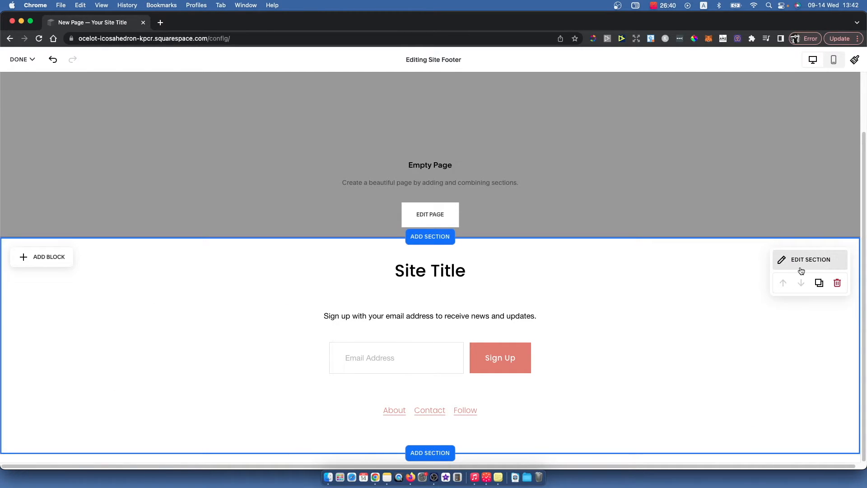
left_click(809, 259)
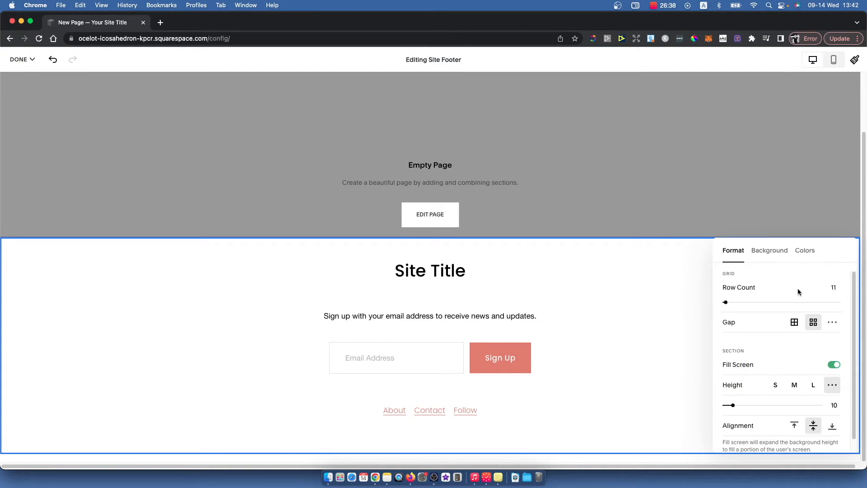
left_click(429, 270)
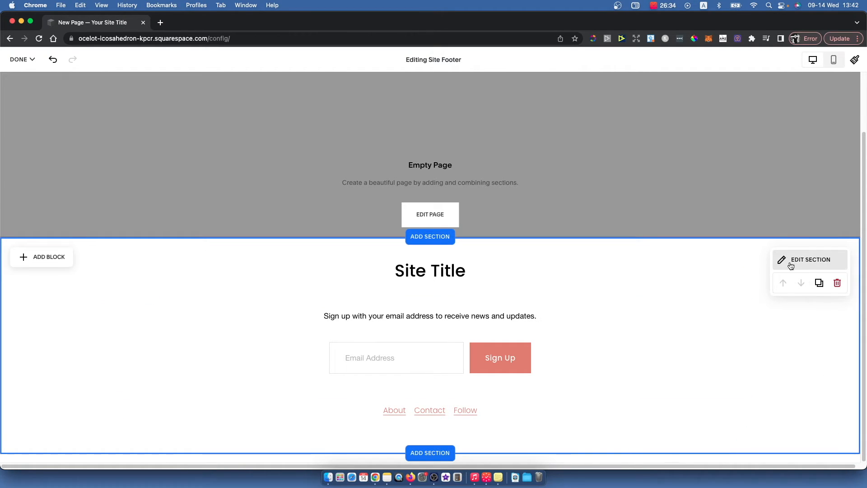
left_click(809, 259)
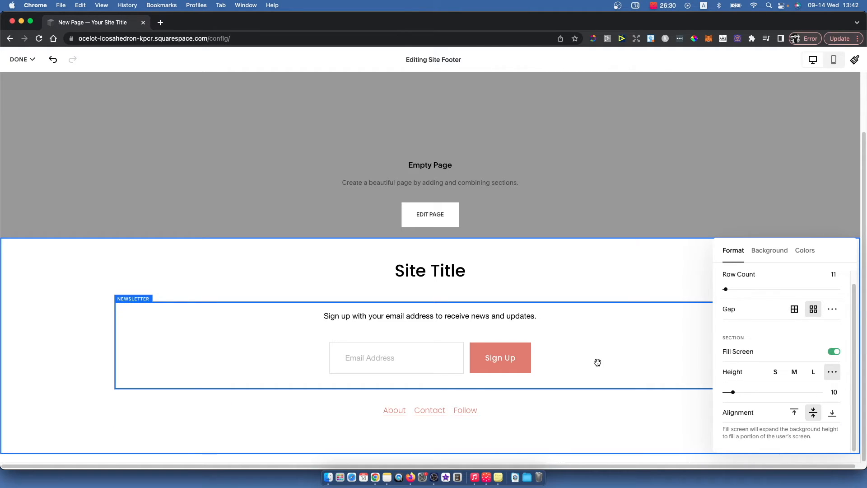
mouse_move(593, 352)
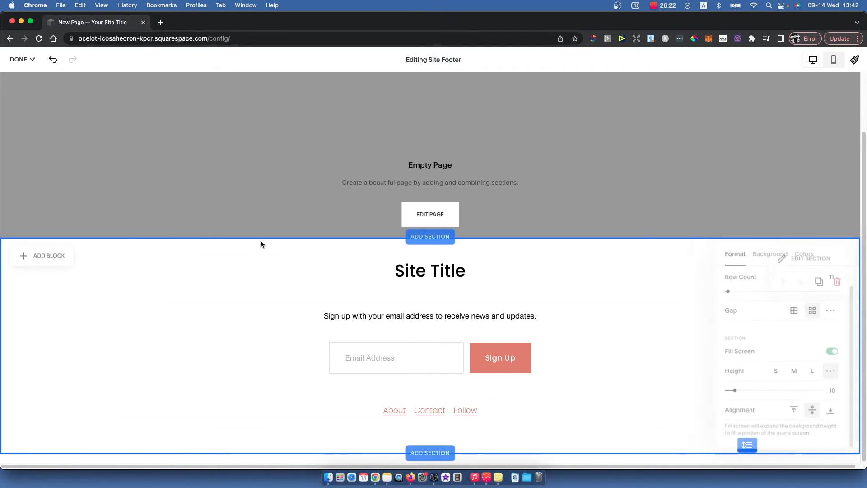
Place a Social Links block (Facebook, Twitter, Instagram) under the footer Site Title.
left_click(42, 255)
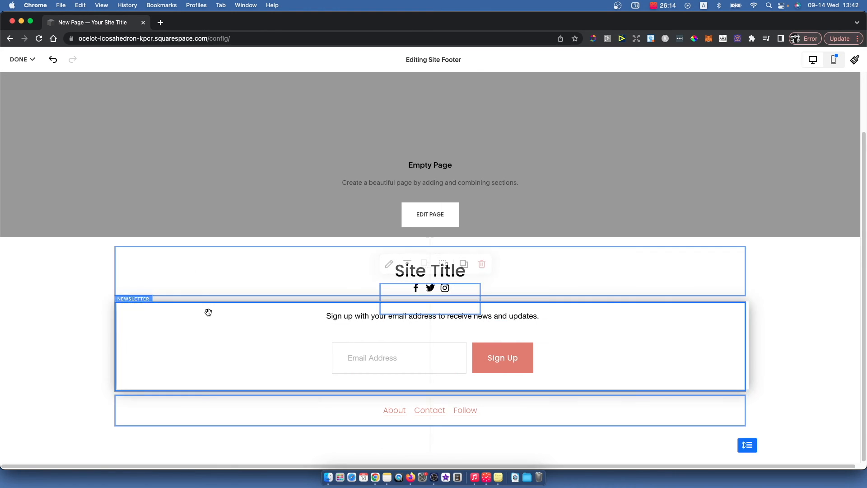
left_click(430, 288)
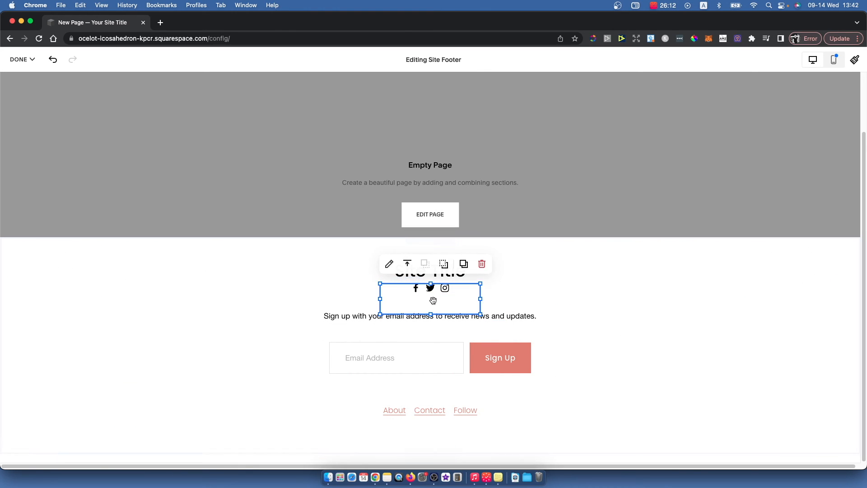